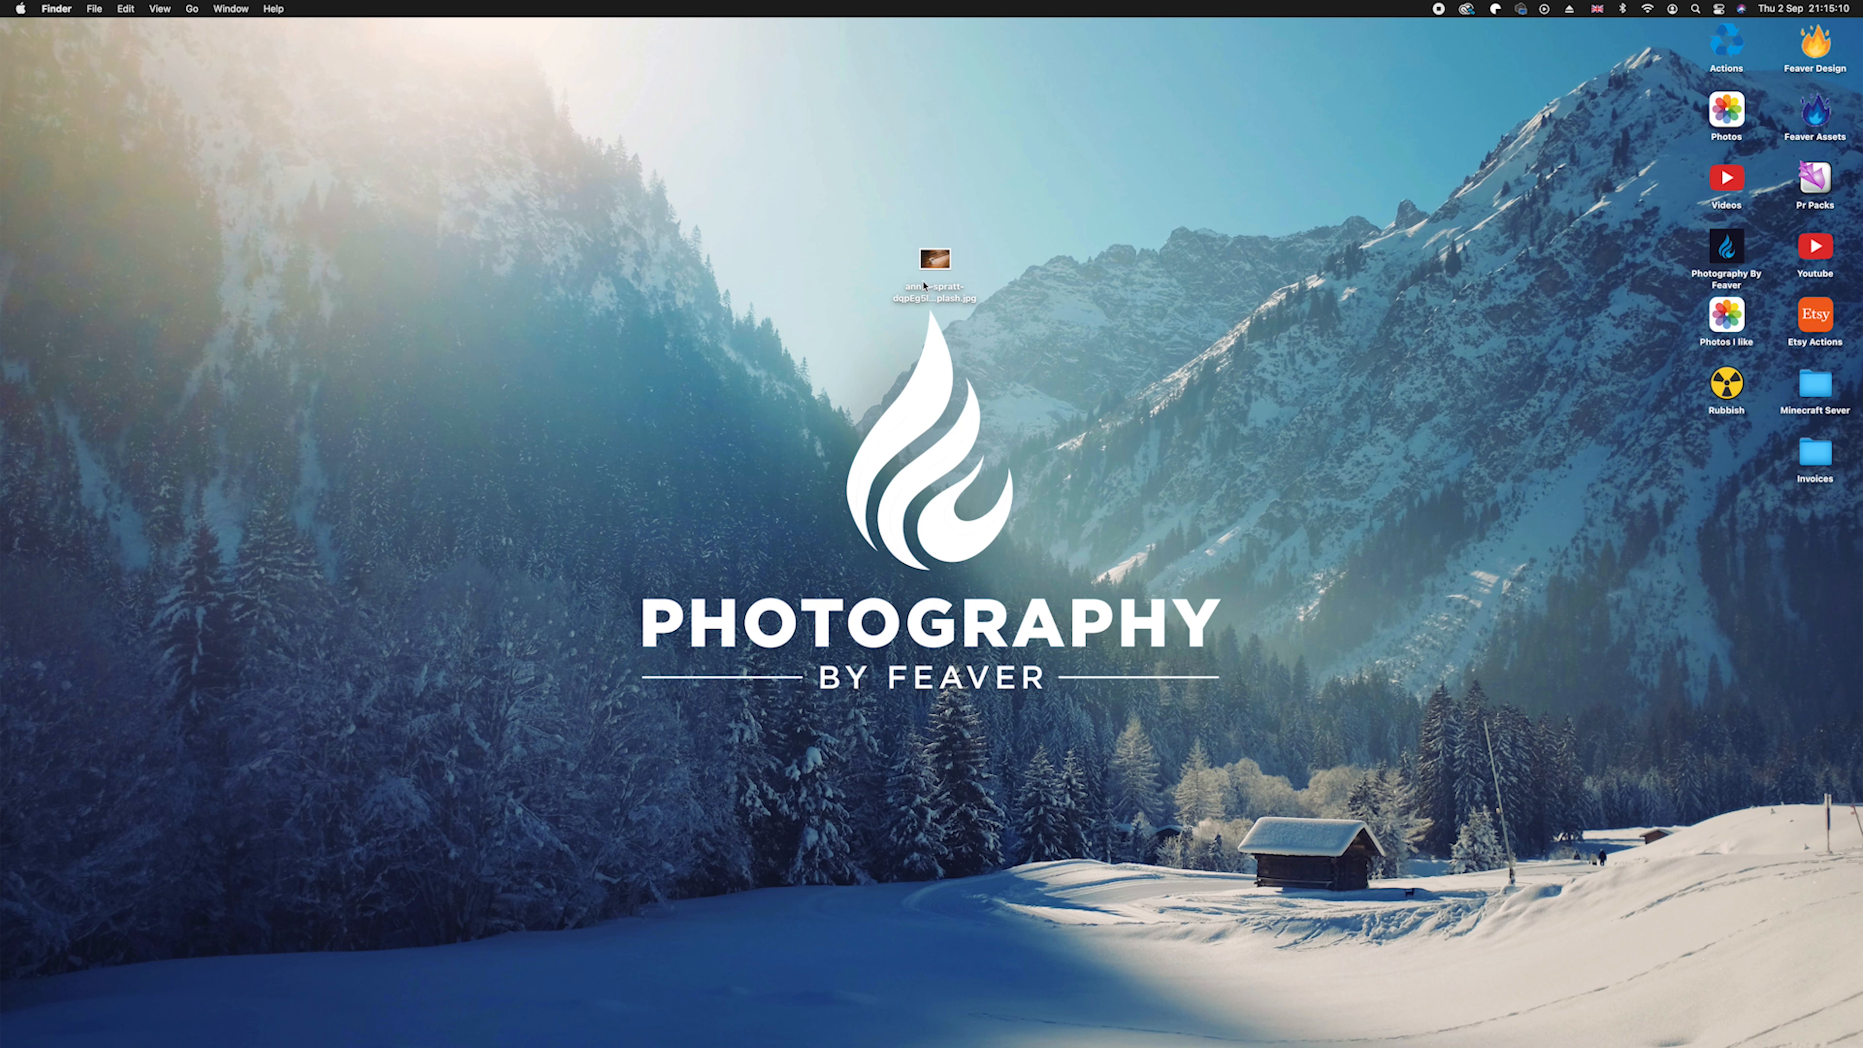
Open the coffee cup JPG from the Finder desktop into Photoshop.
double_click(932, 259)
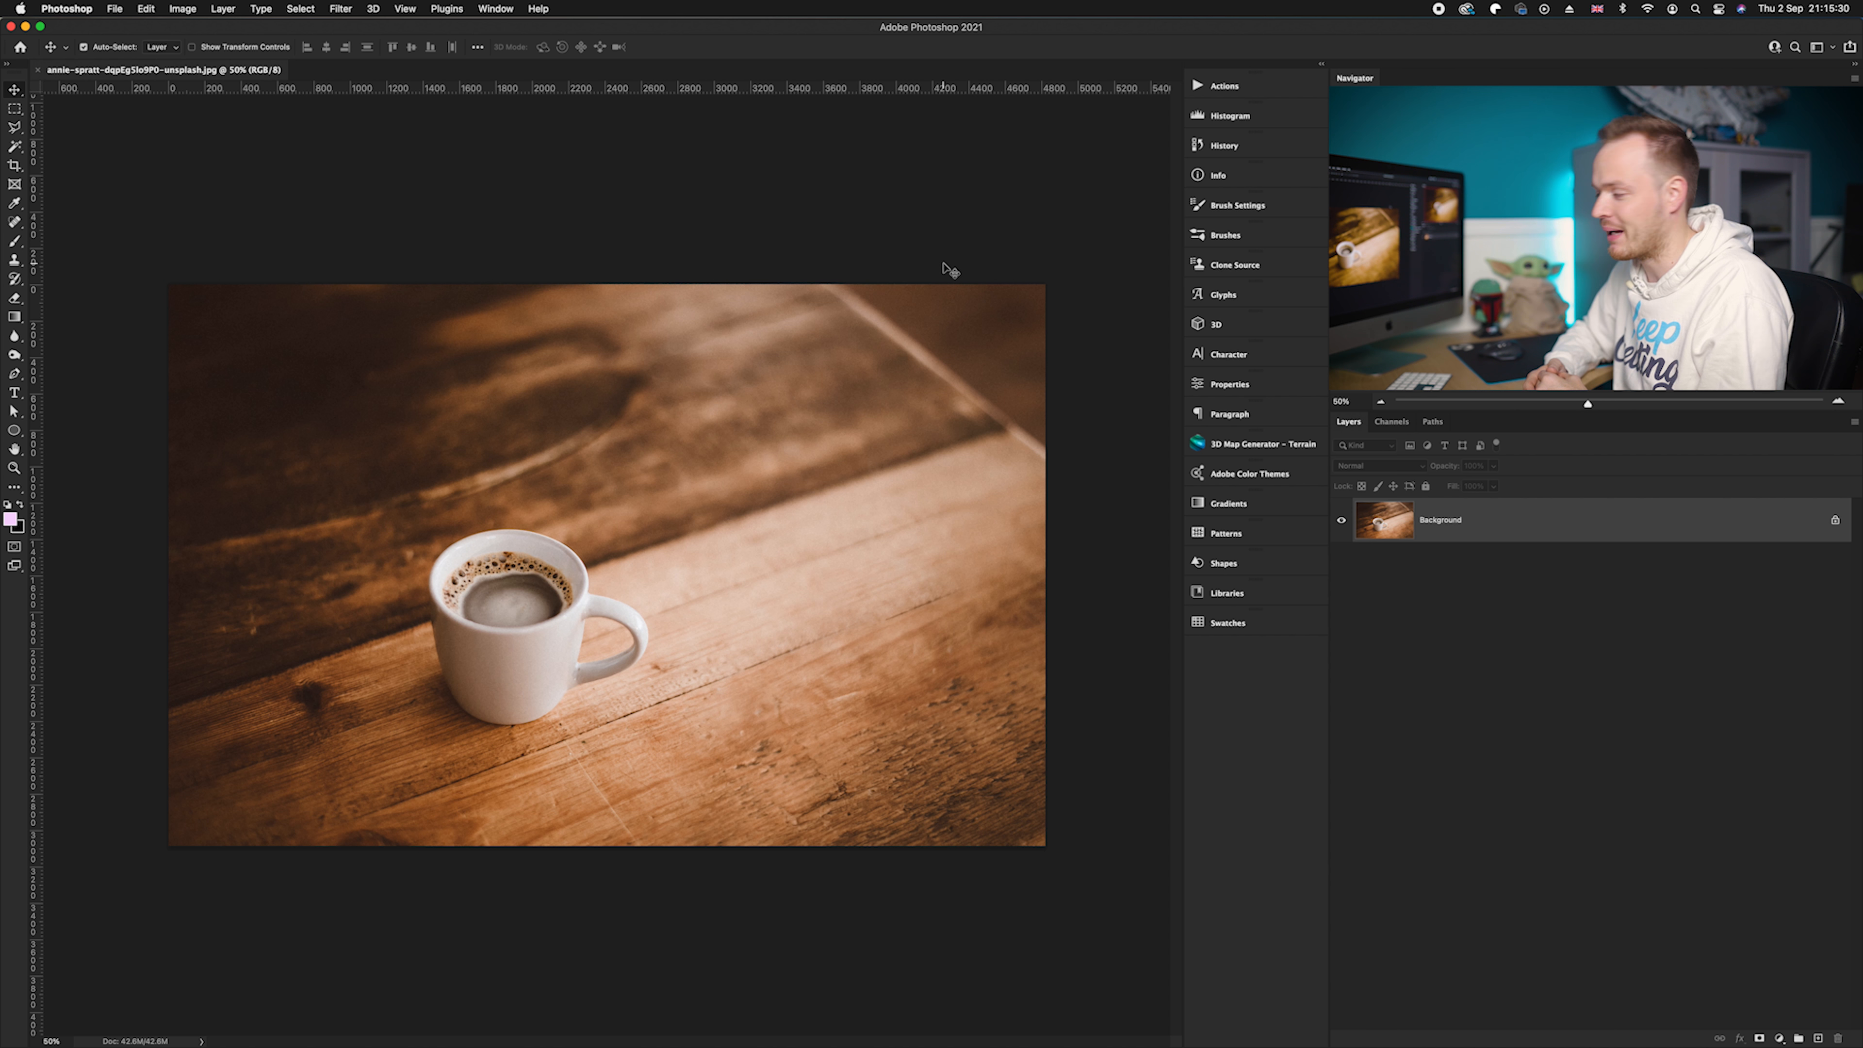
Duplicate the Background layer into a new Layer 1 with Cmd+J.
key(cmd+j)
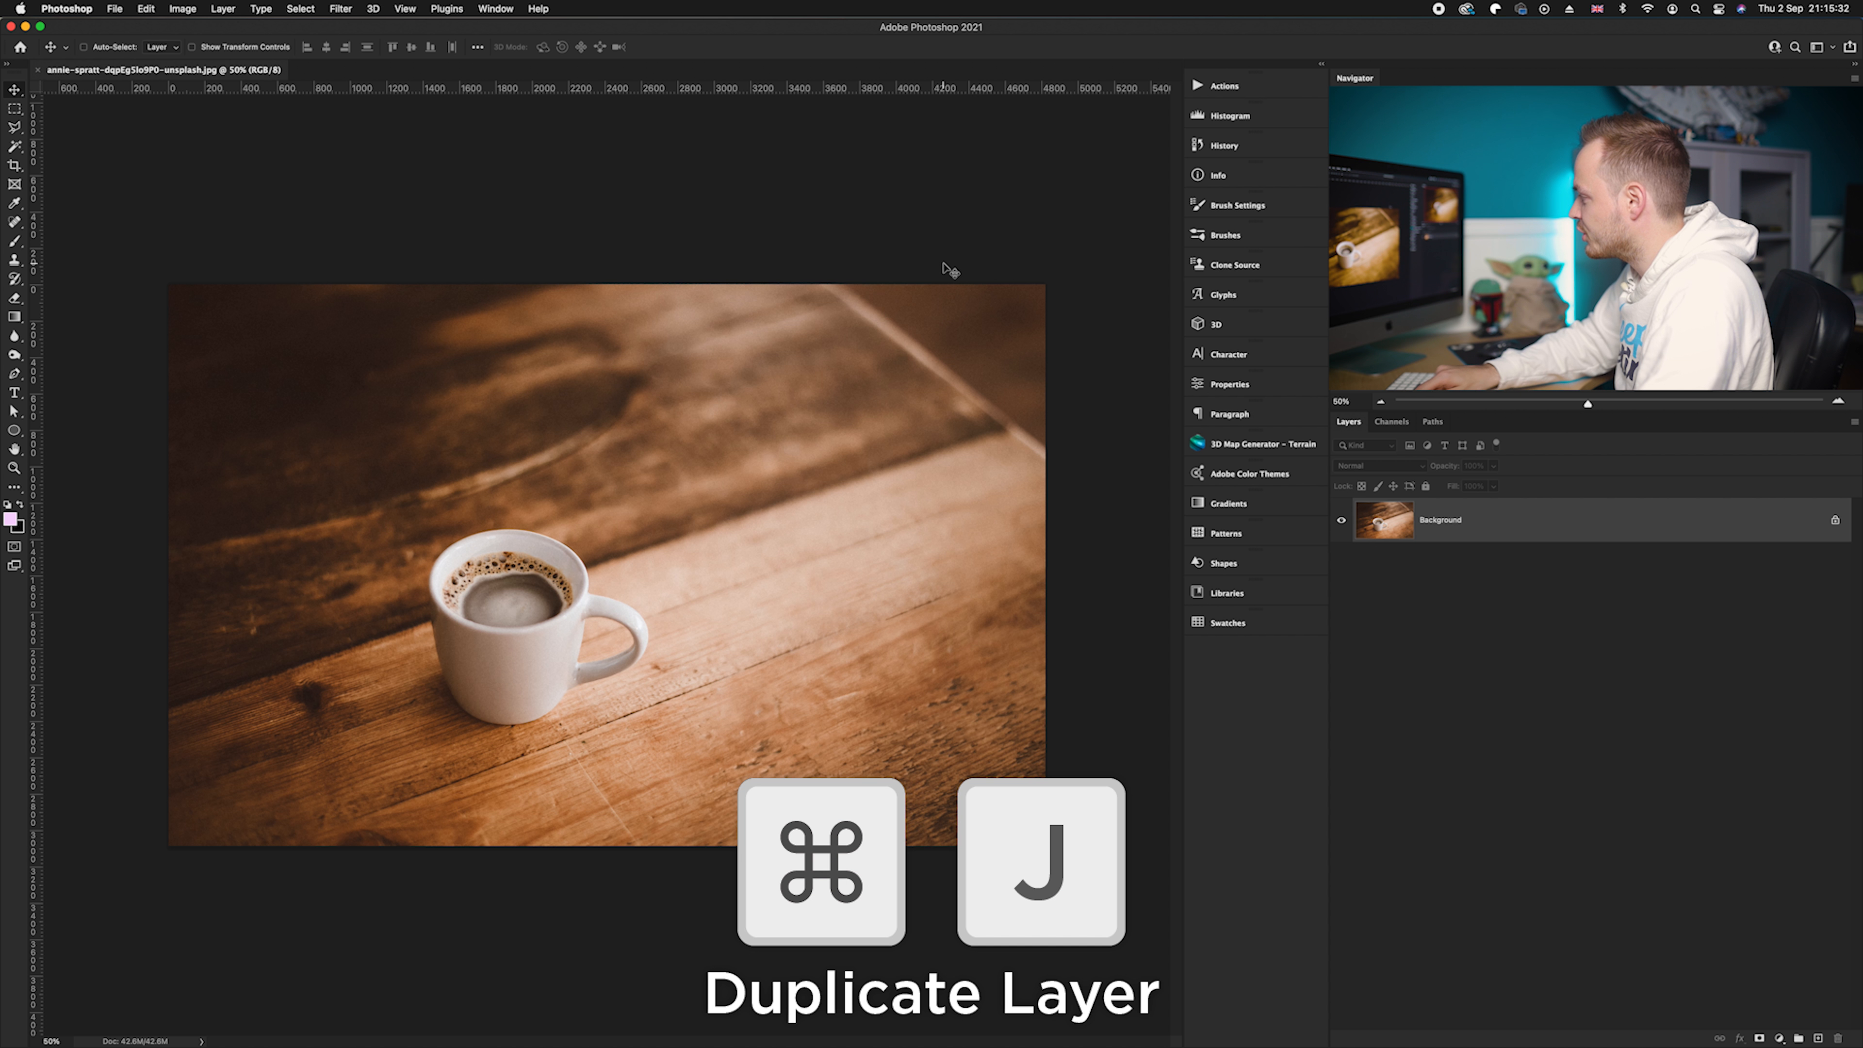
key(cmd+j)
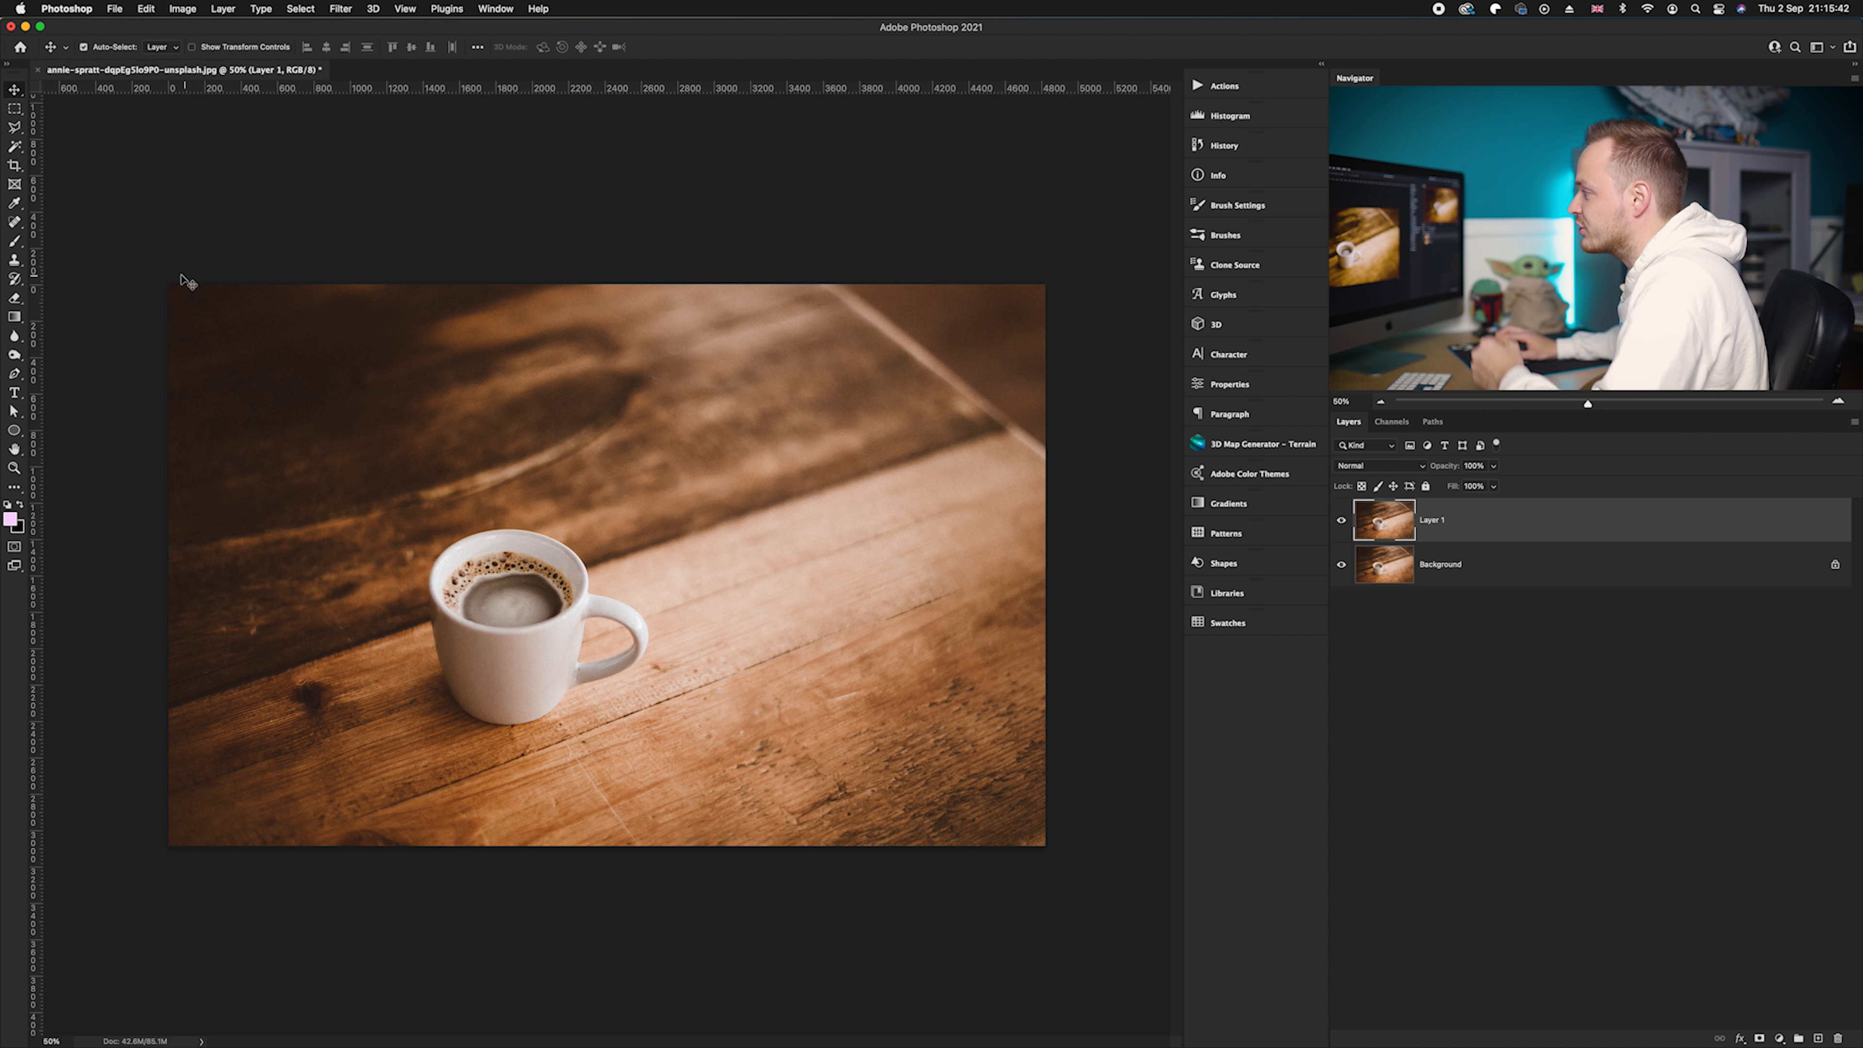
mouse_move(15, 128)
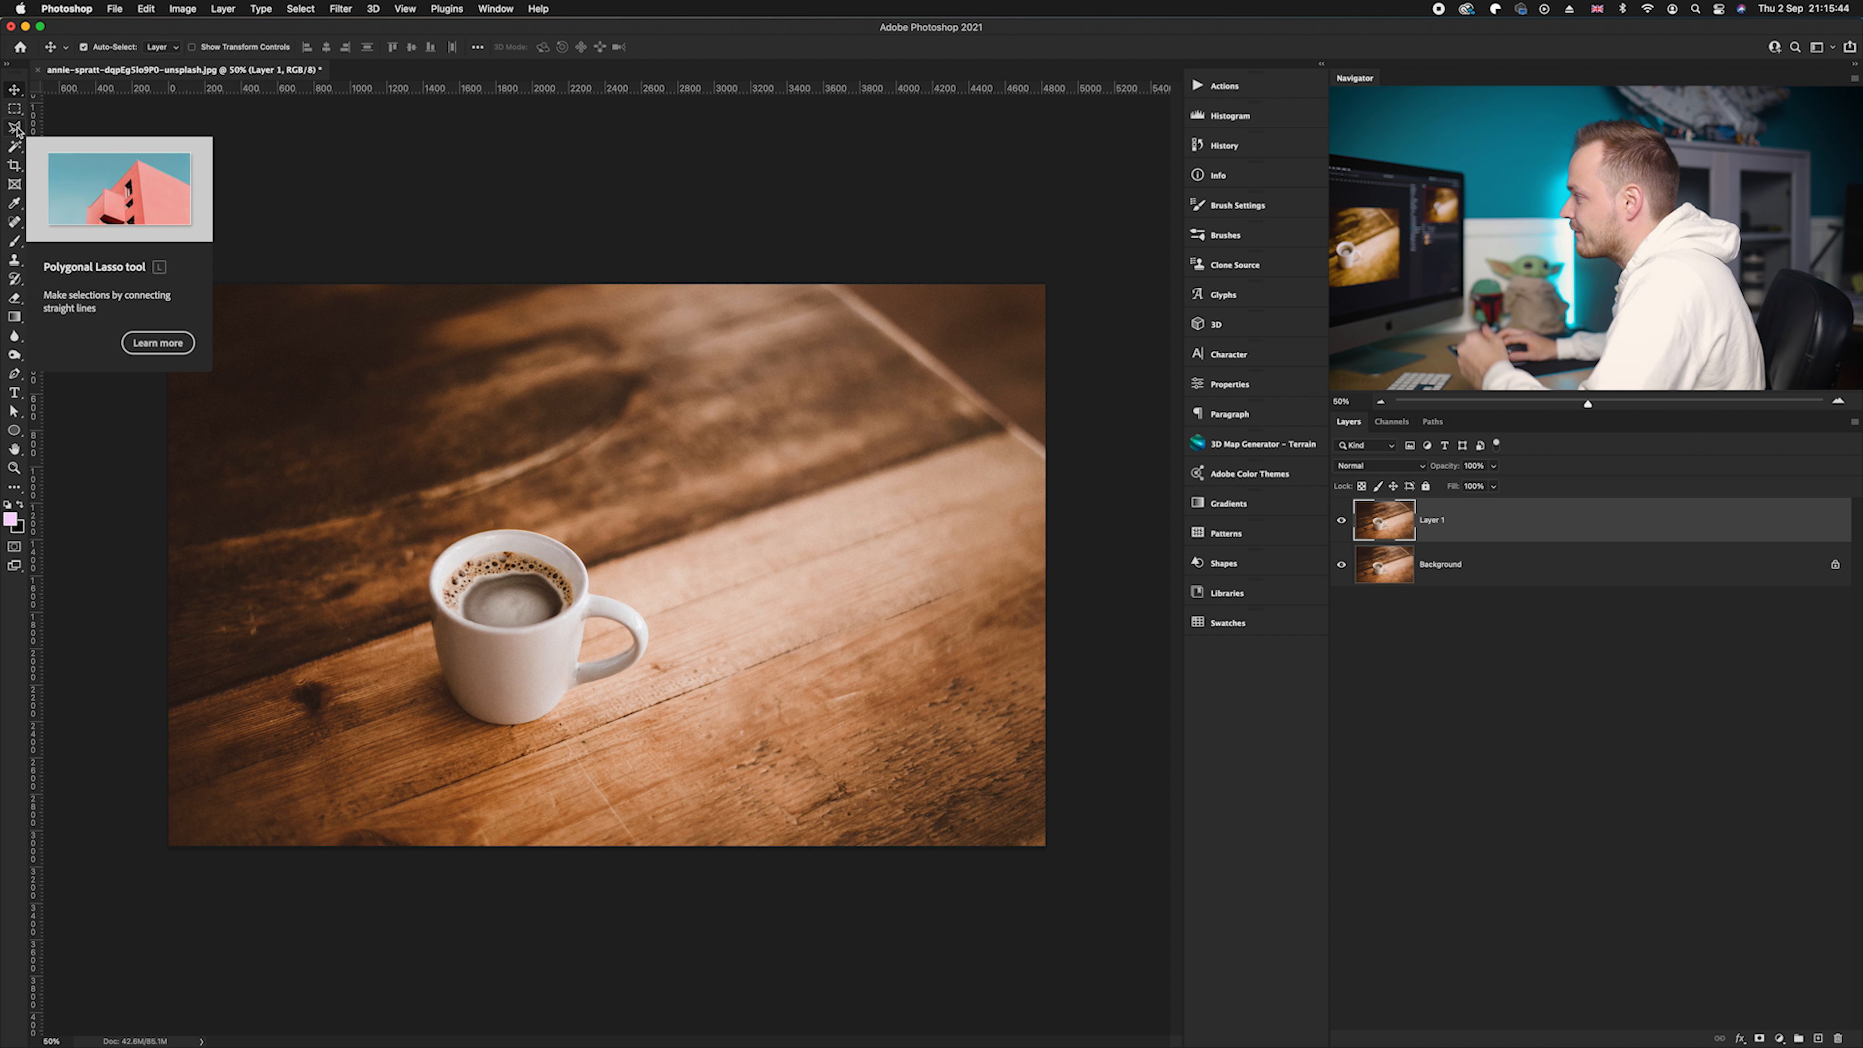
Outline the cup and nearby tabletop with a rough Polygonal Lasso selection on Layer 1.
click(15, 128)
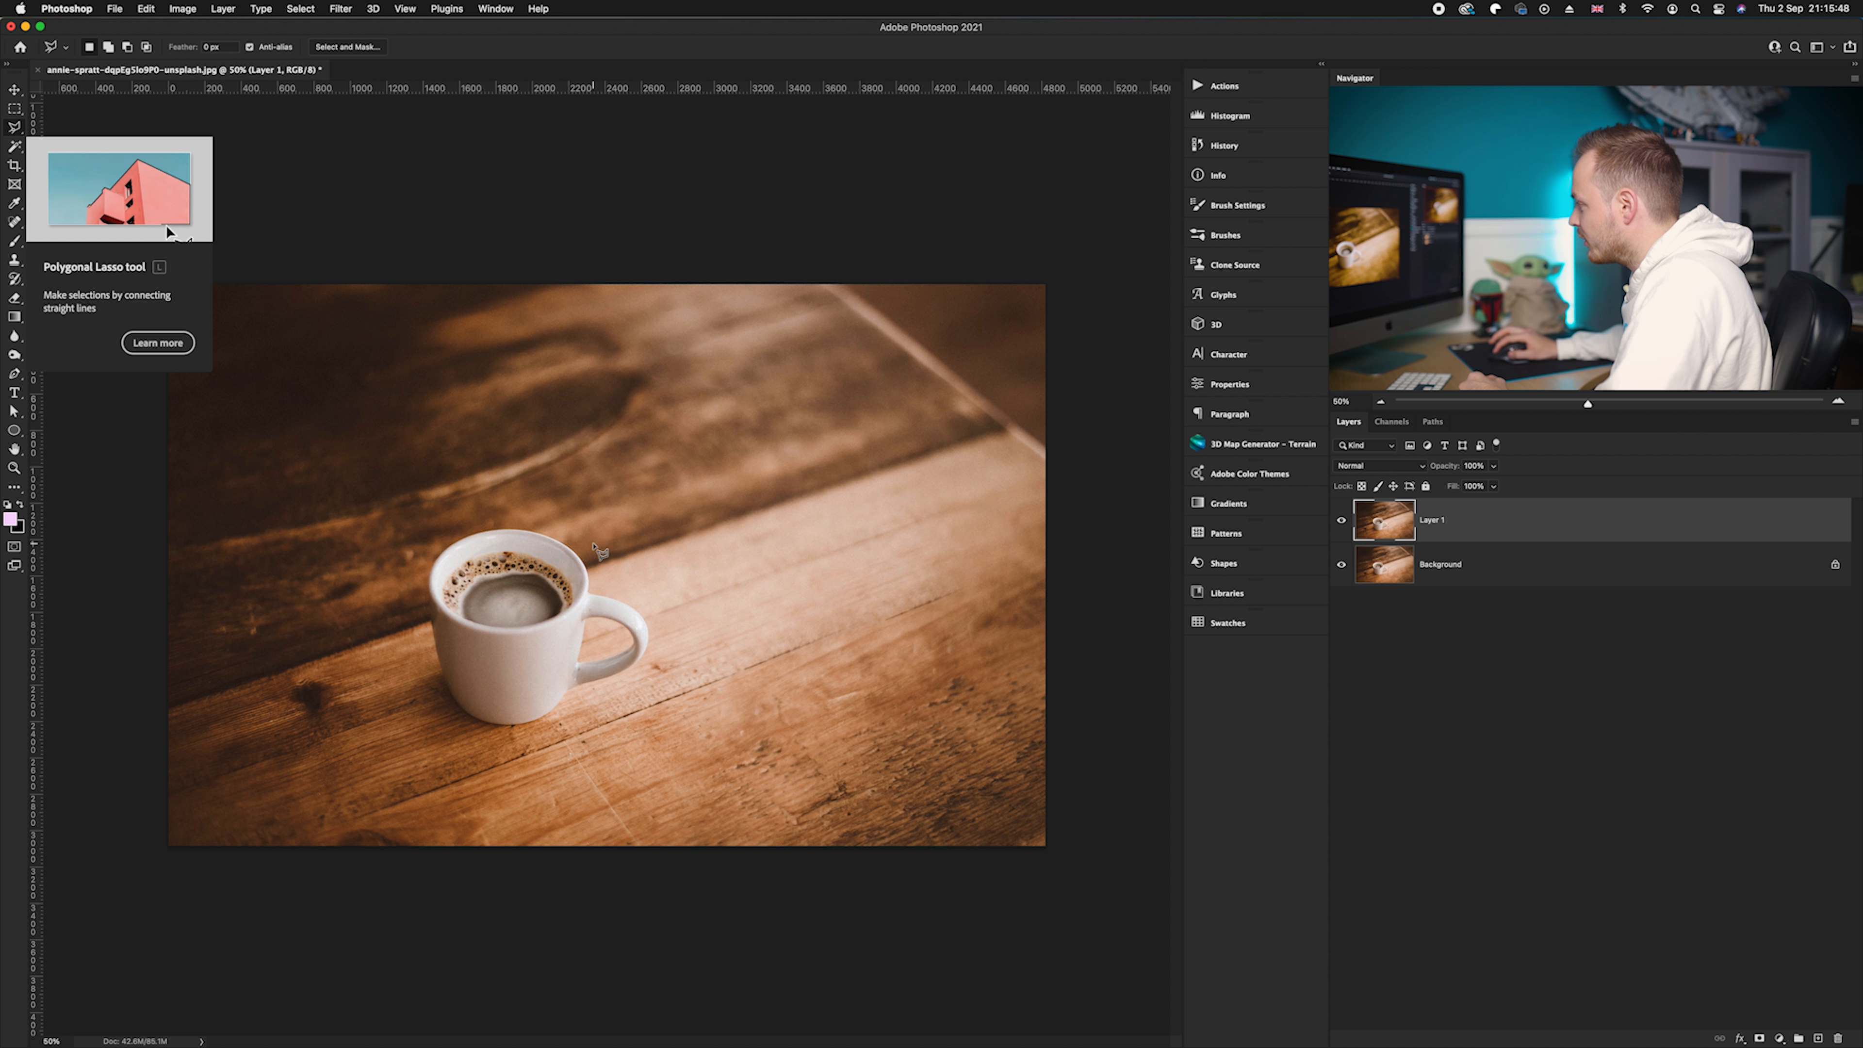
click(677, 699)
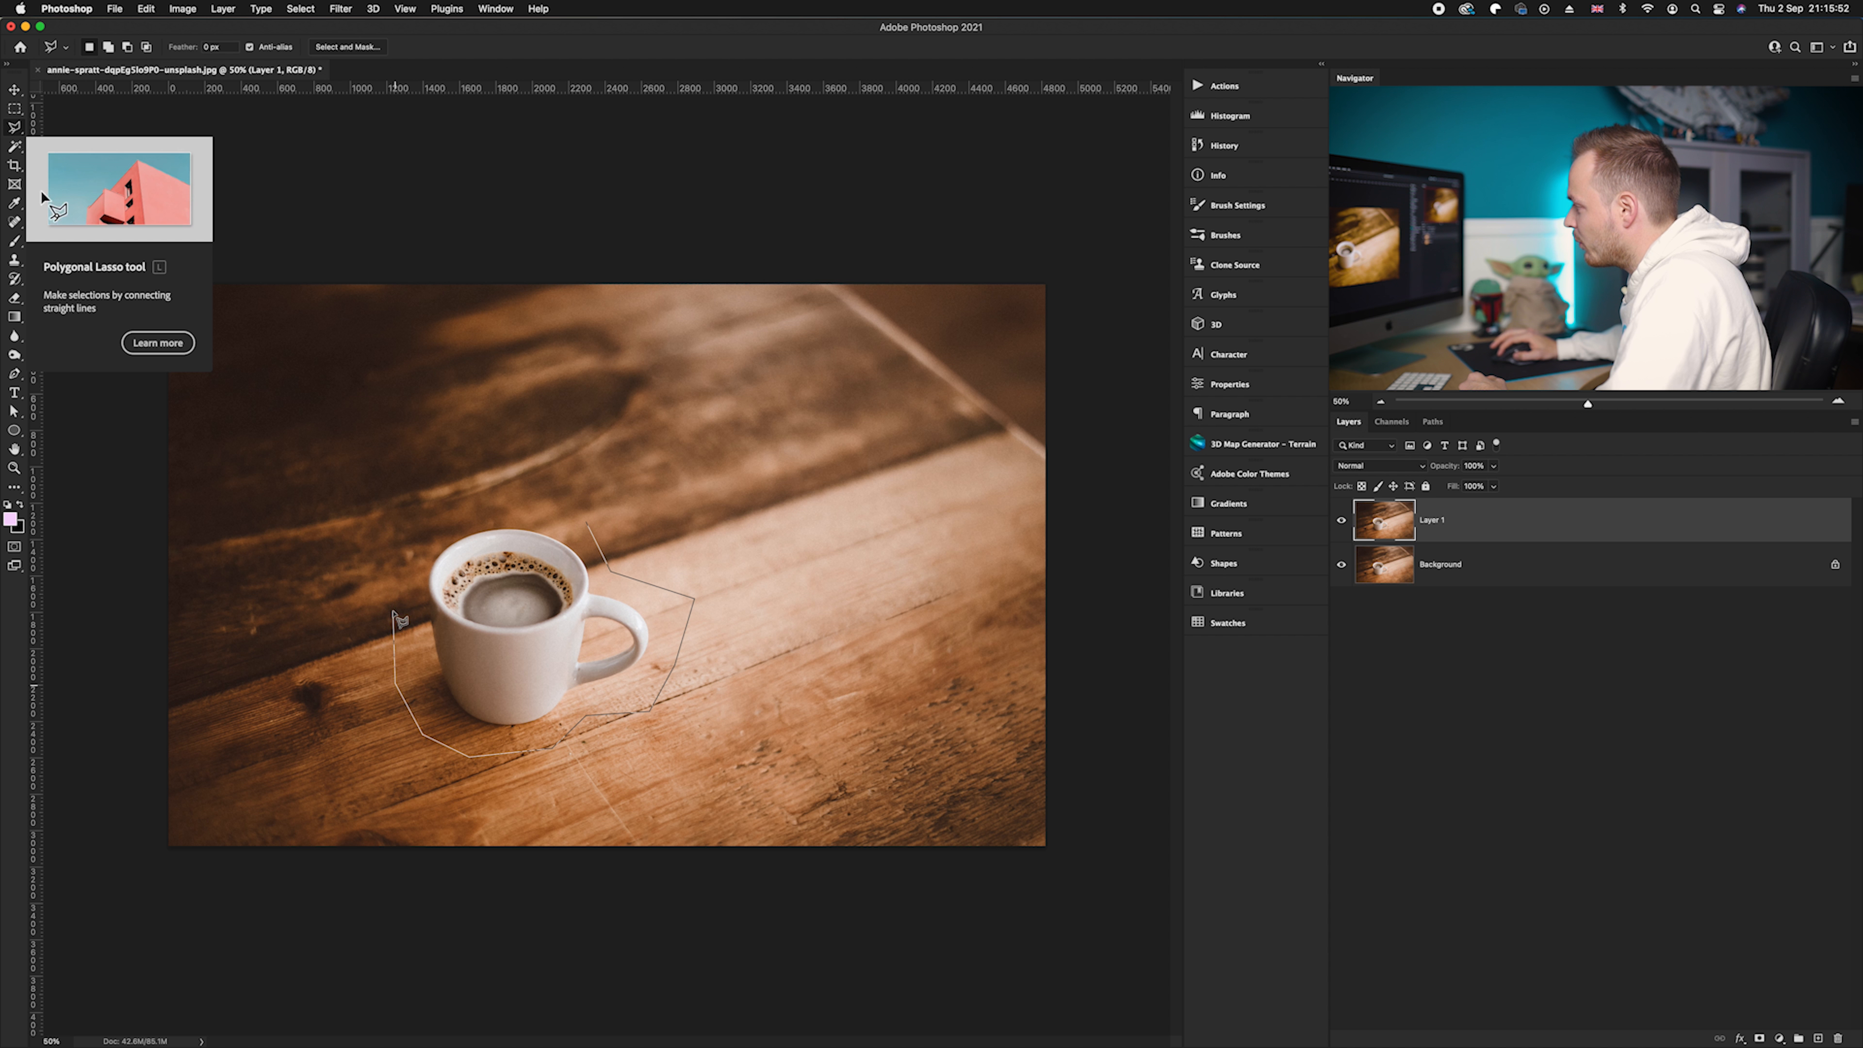
click(582, 535)
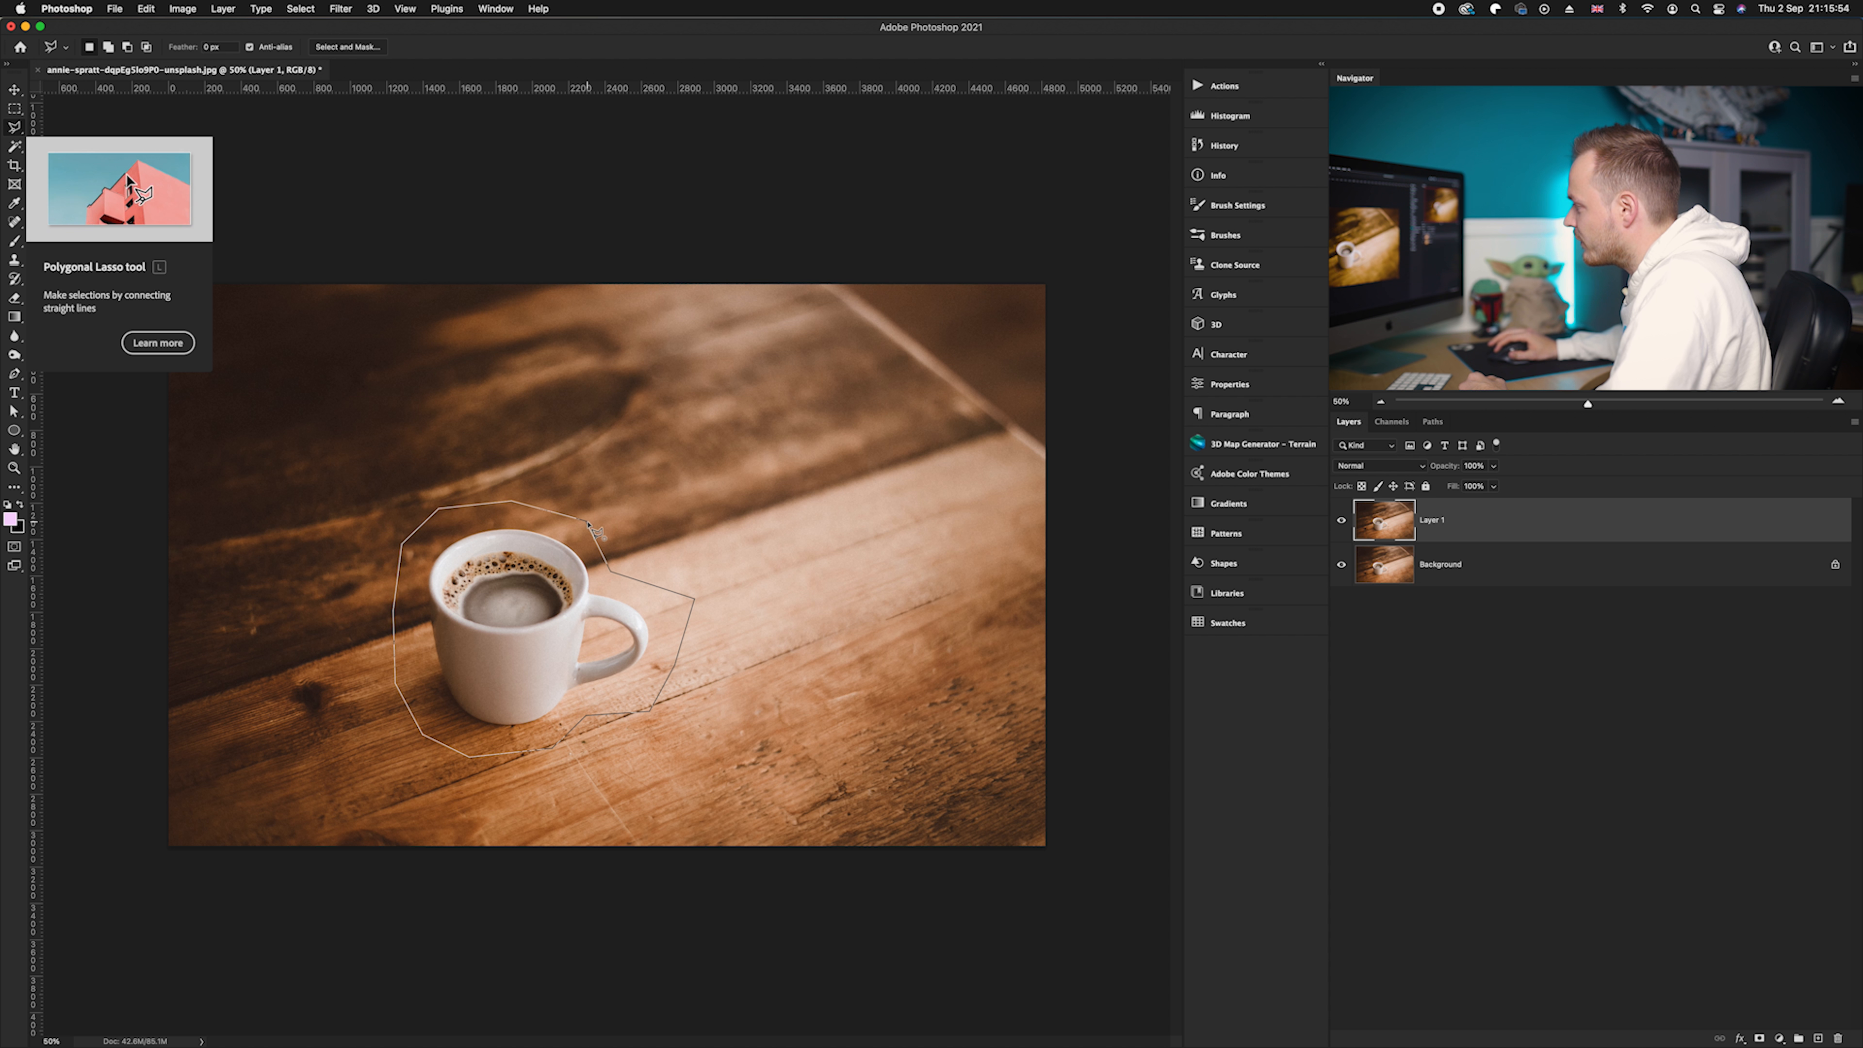
click(597, 523)
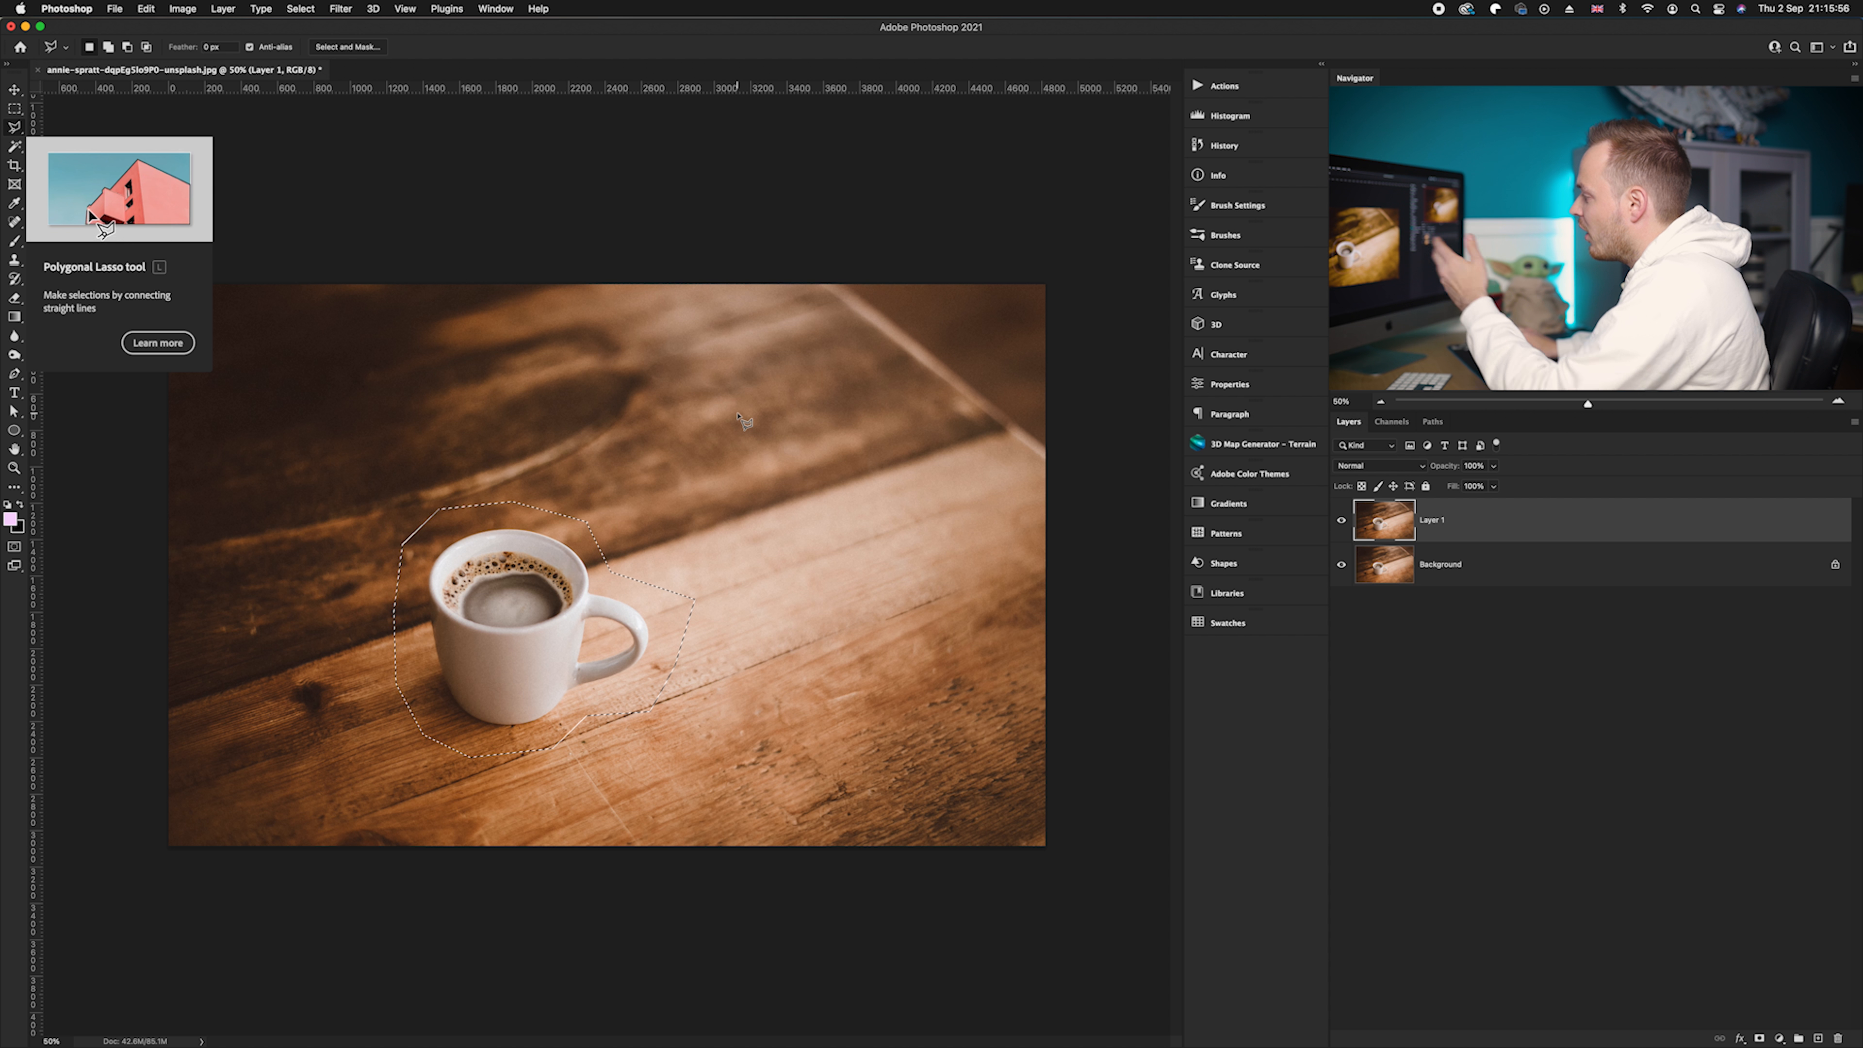
click(15, 91)
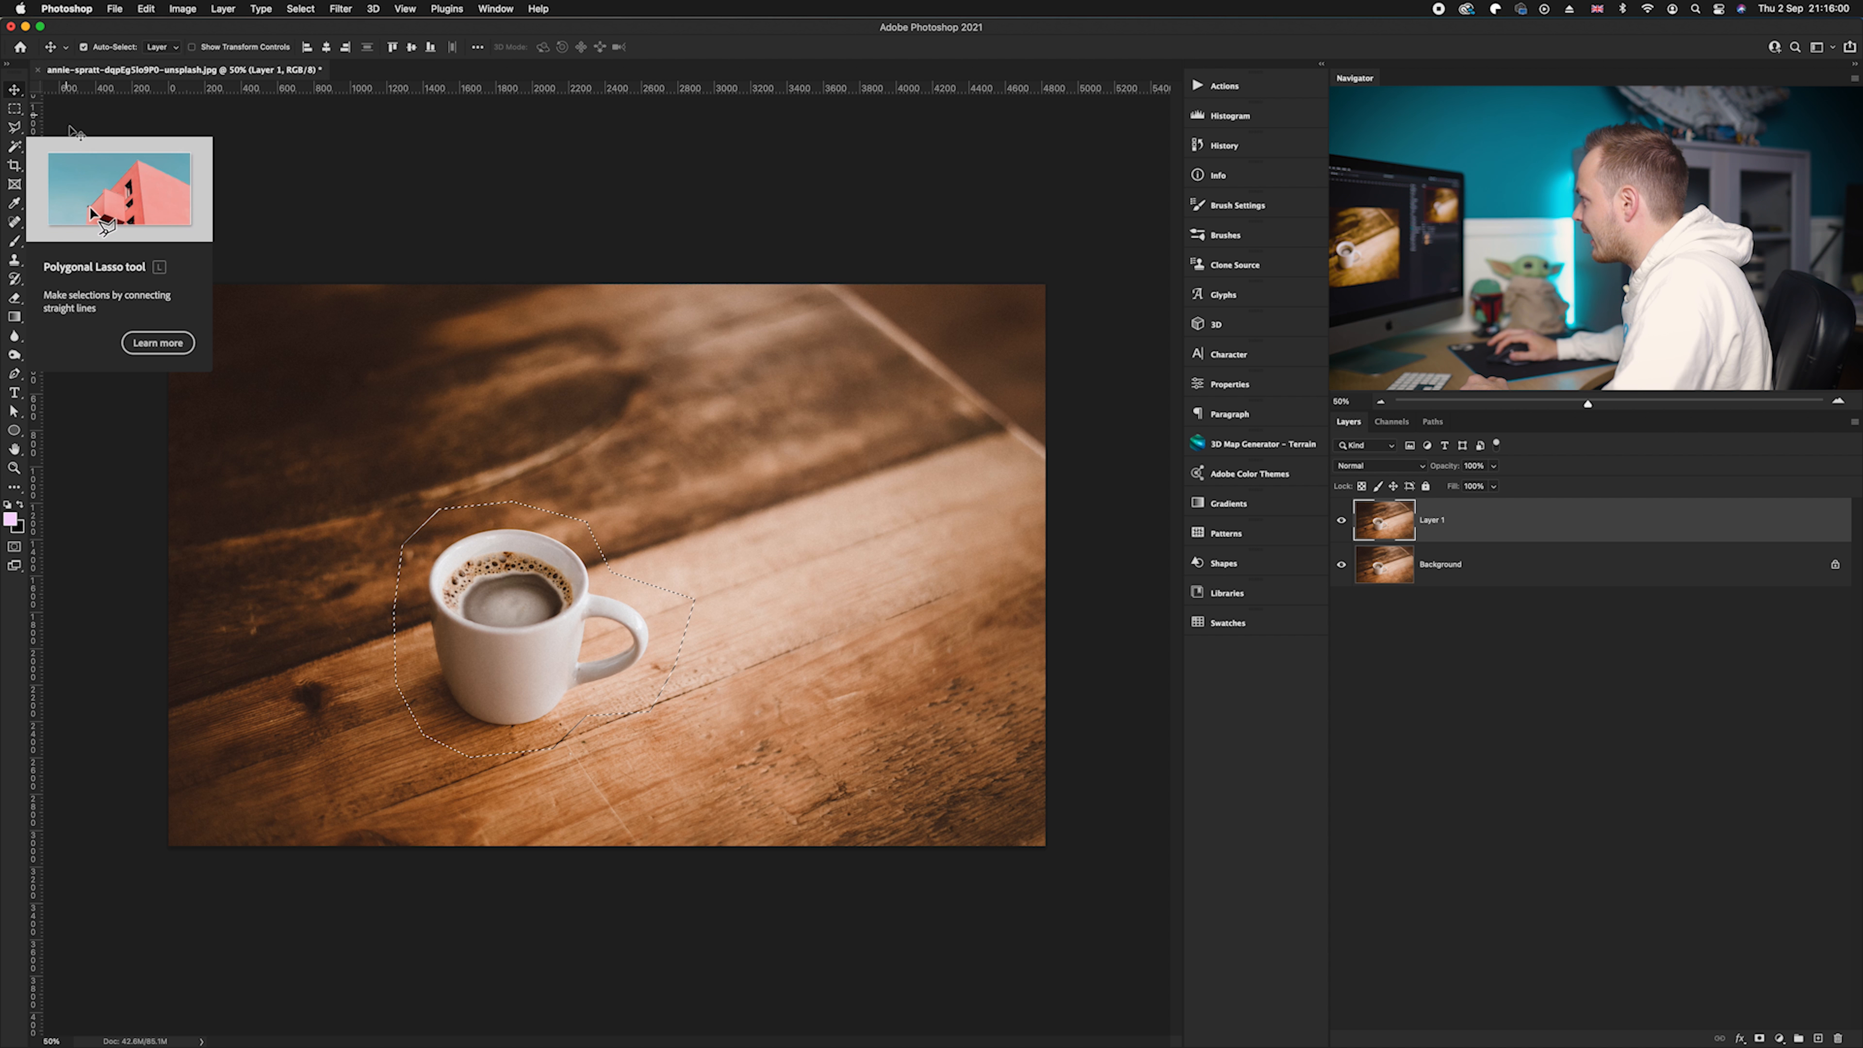
mouse_move(908, 417)
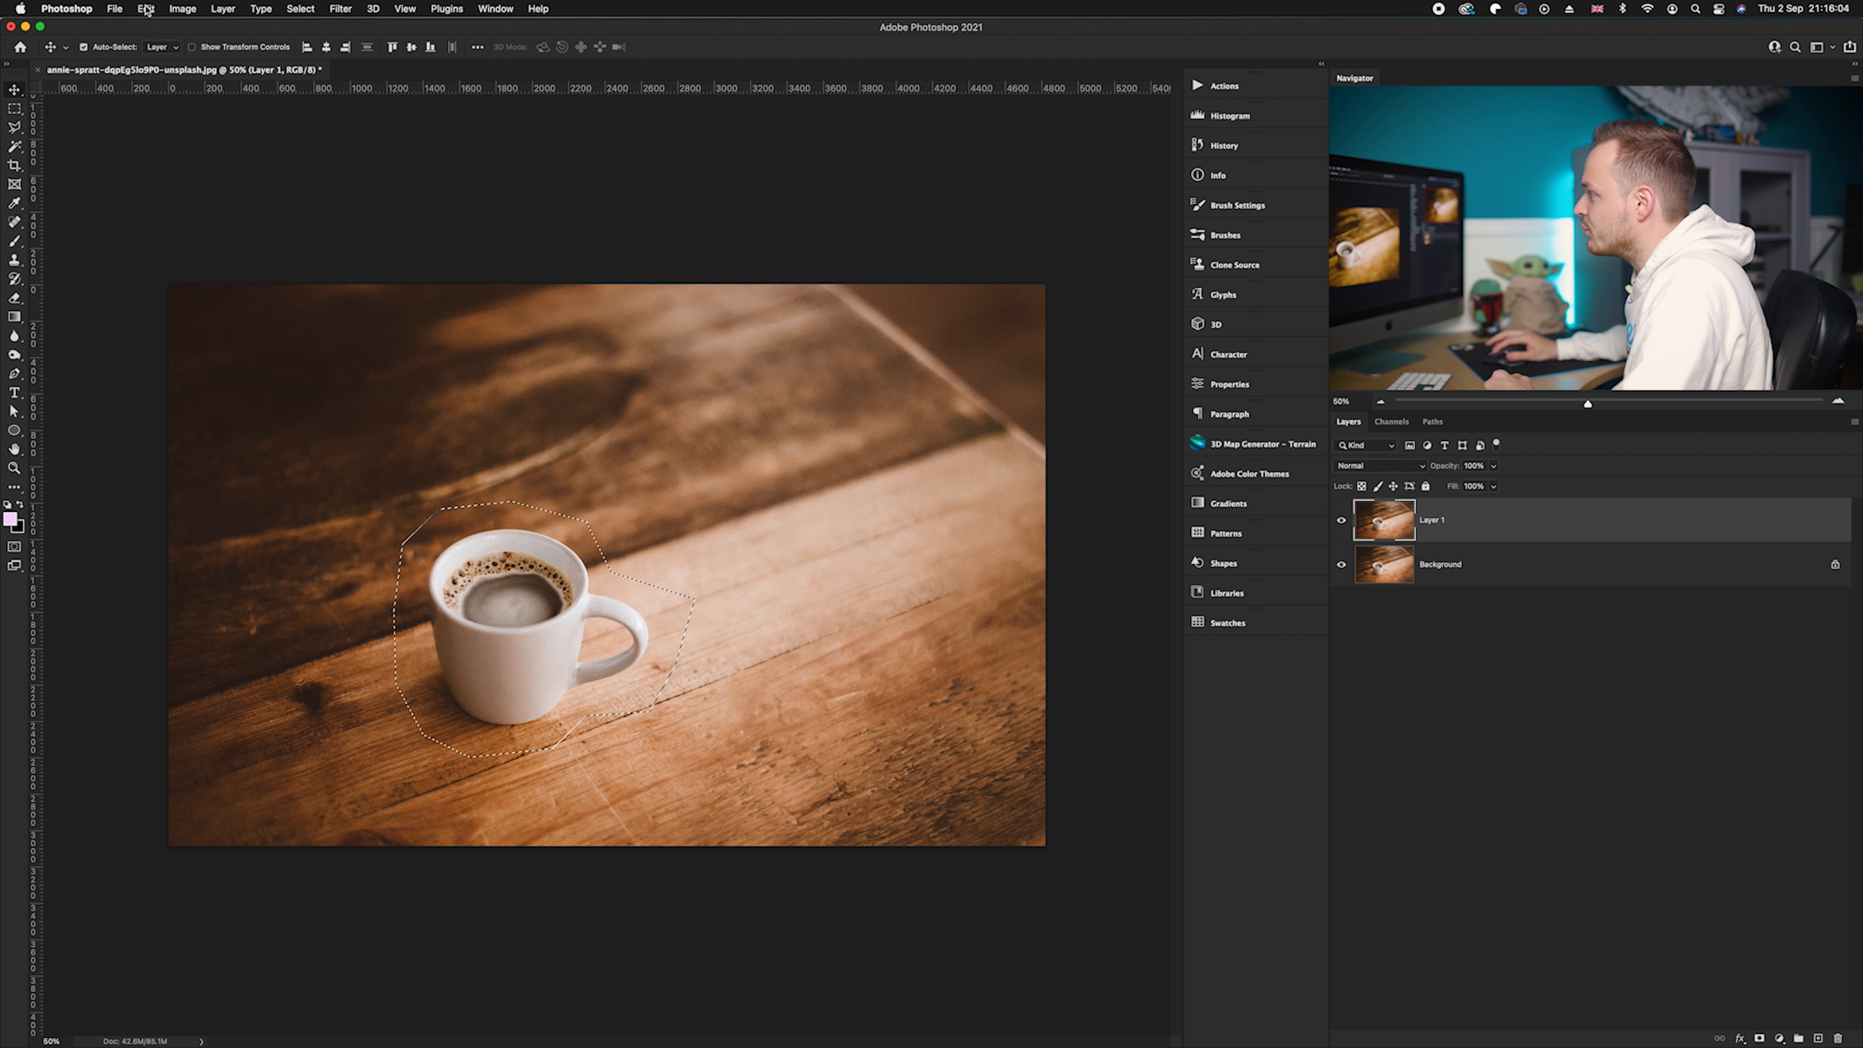
Apply Edit > Fill with Contents set to Content-Aware to the cup selection.
click(145, 9)
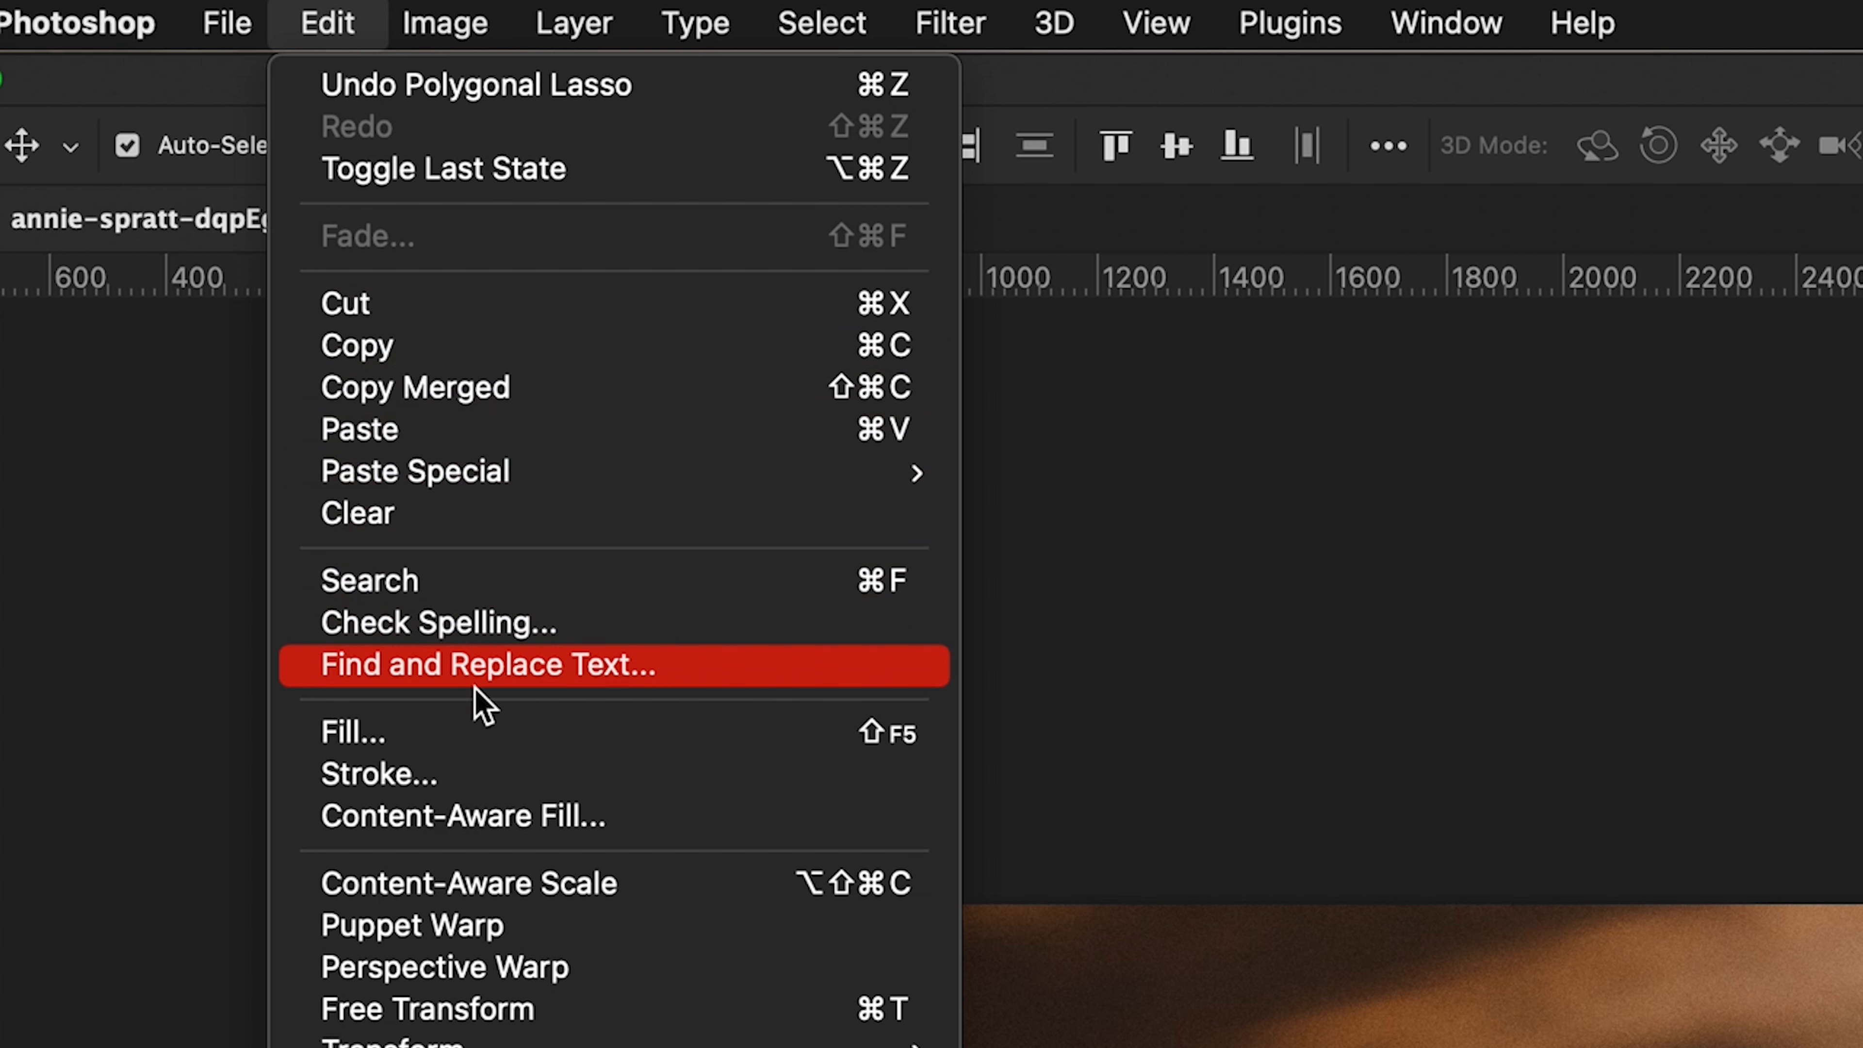
mouse_move(369, 733)
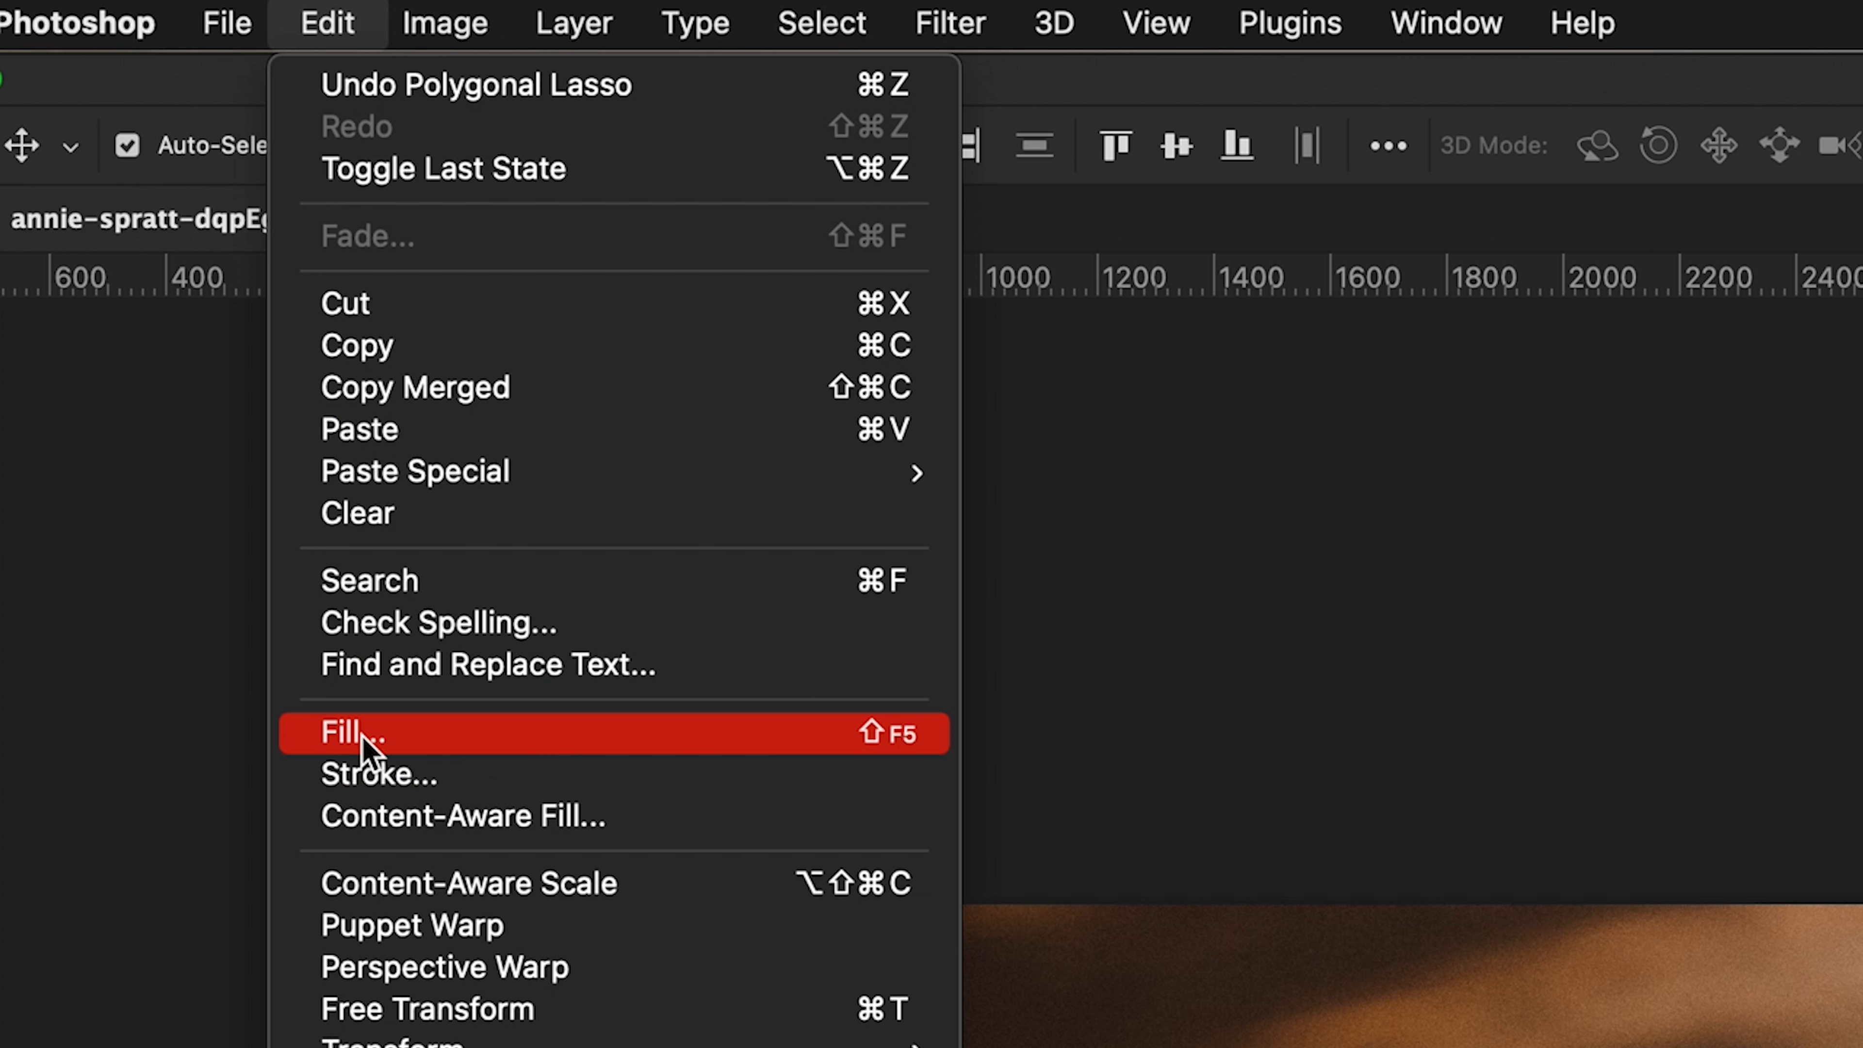
click(351, 733)
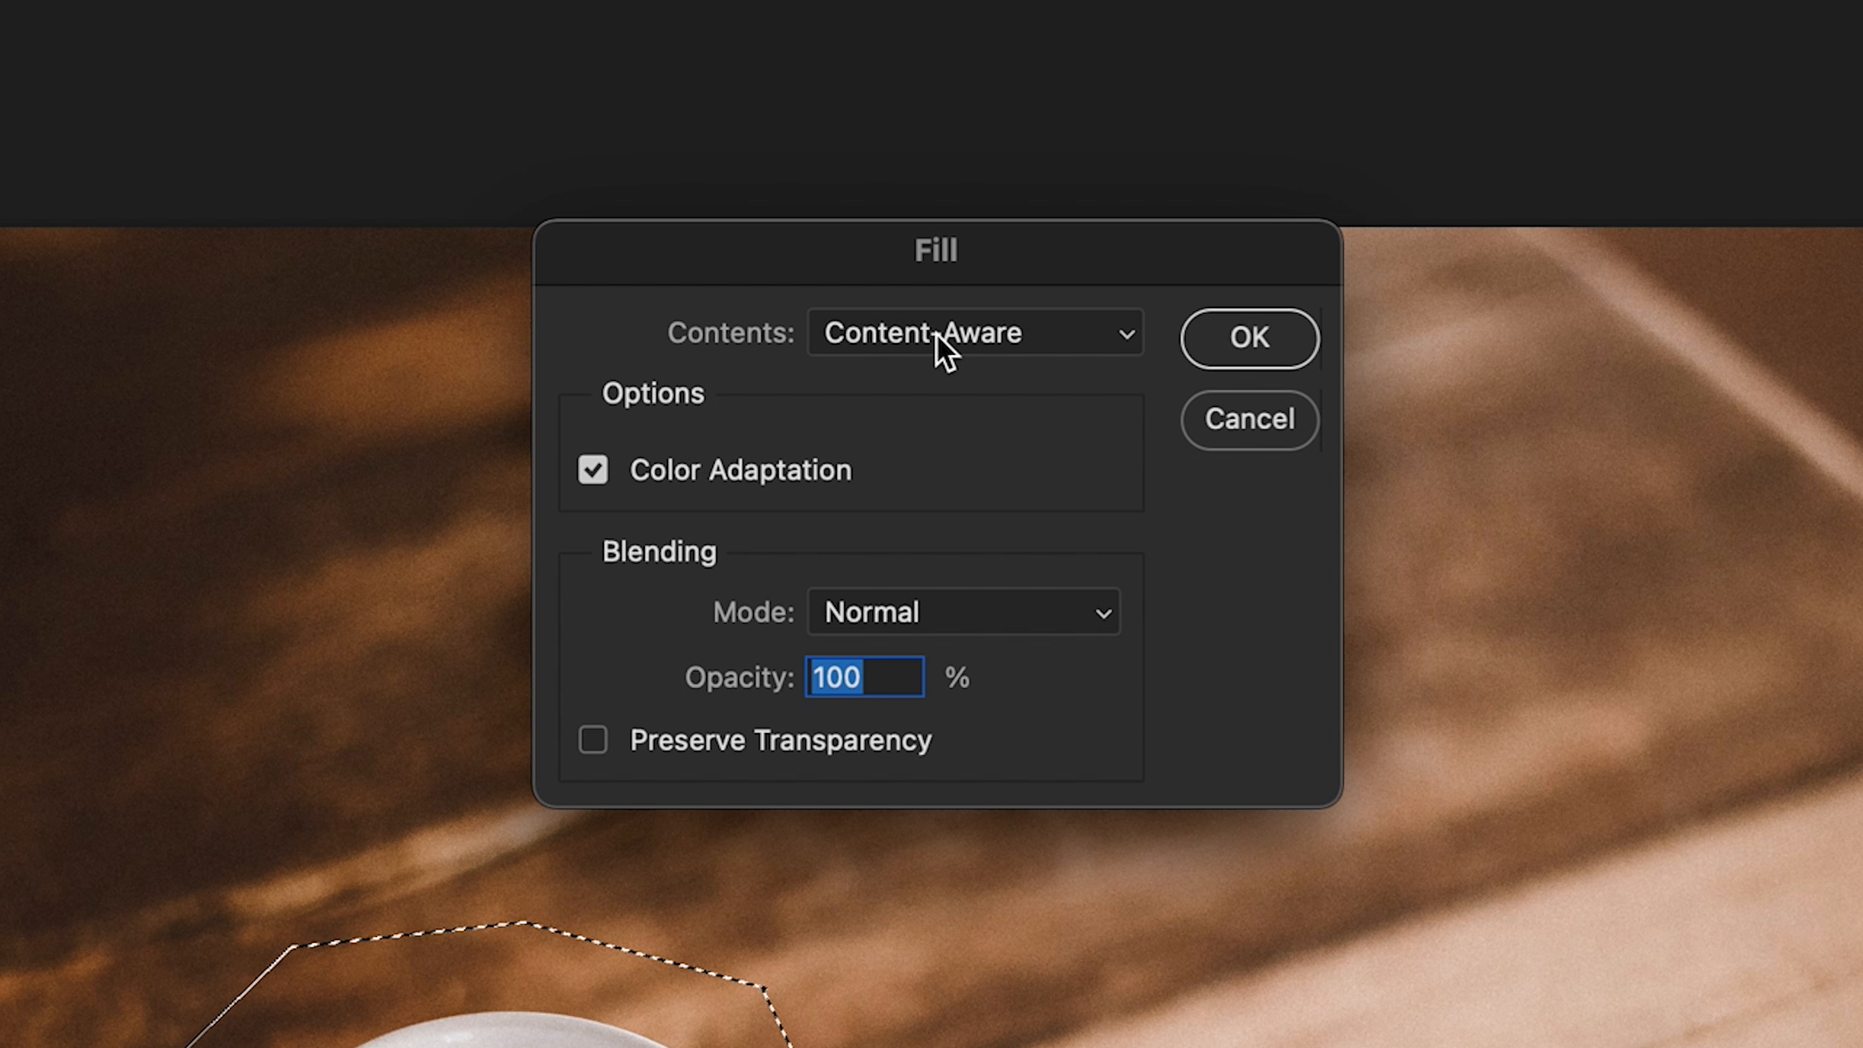
click(973, 333)
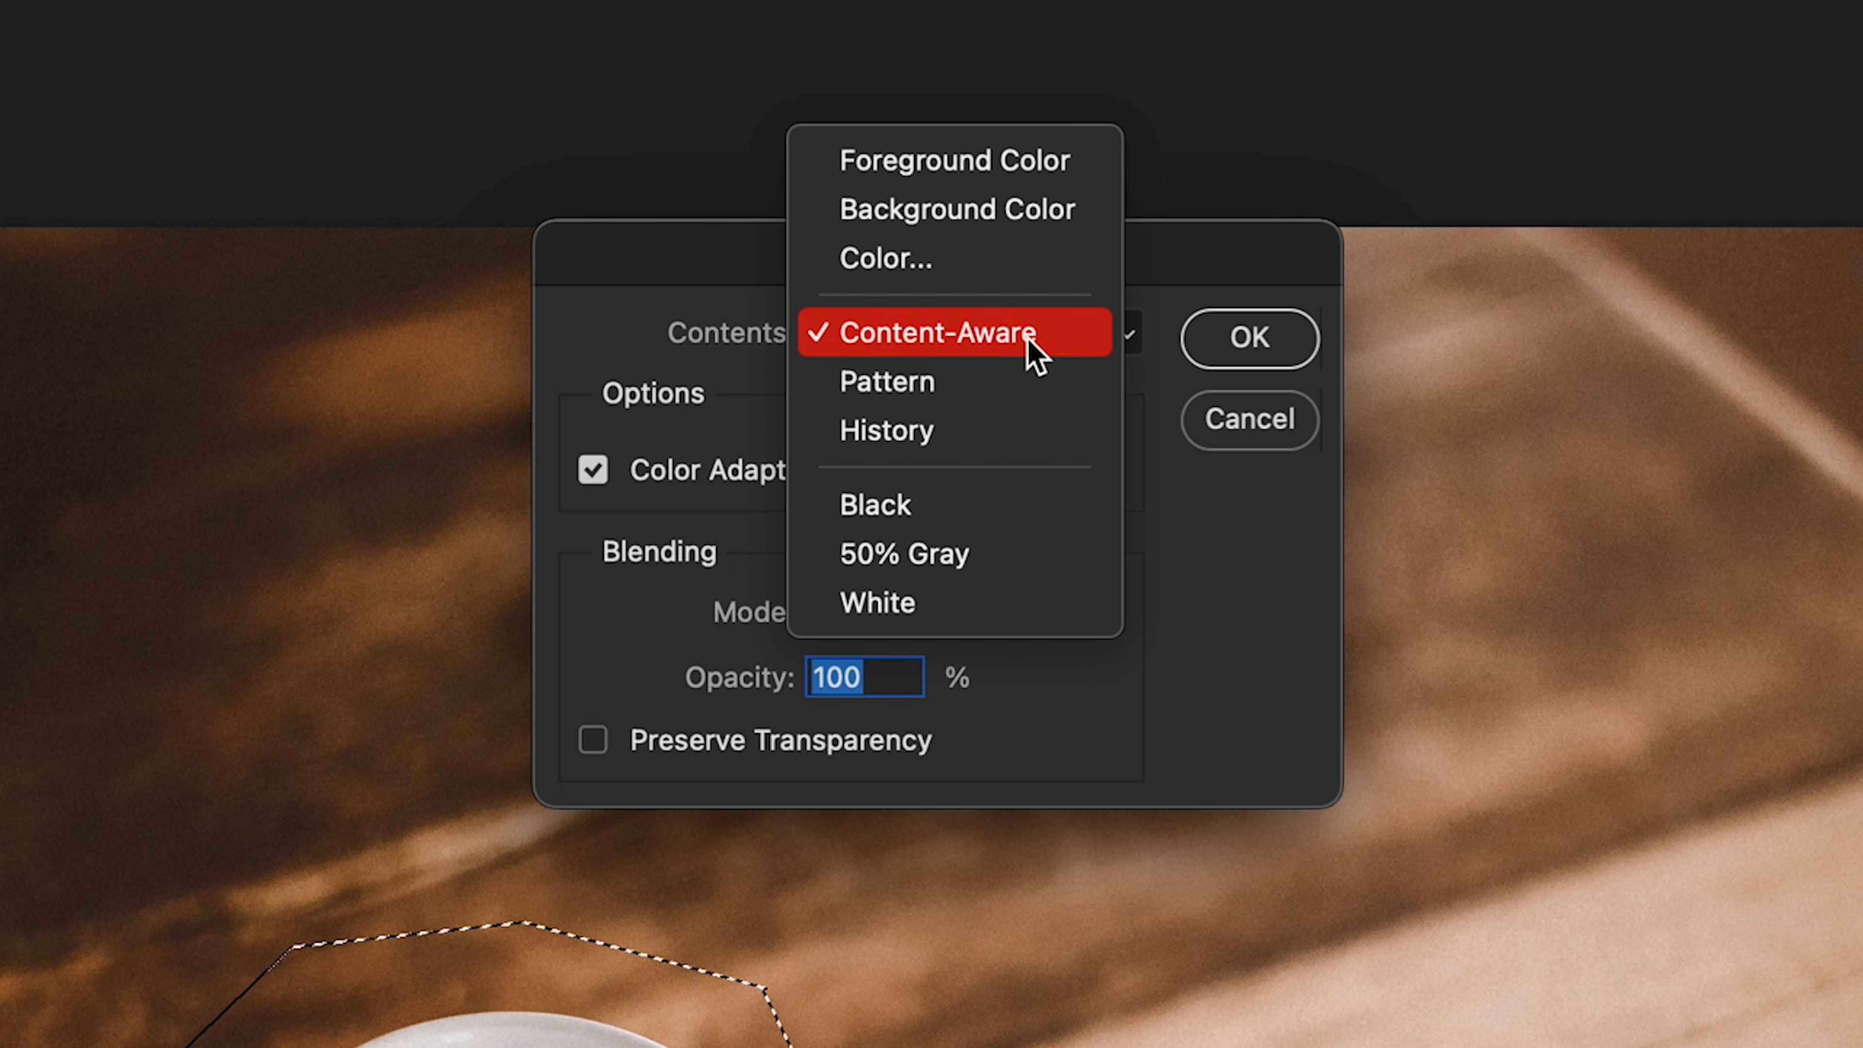
mouse_move(954, 552)
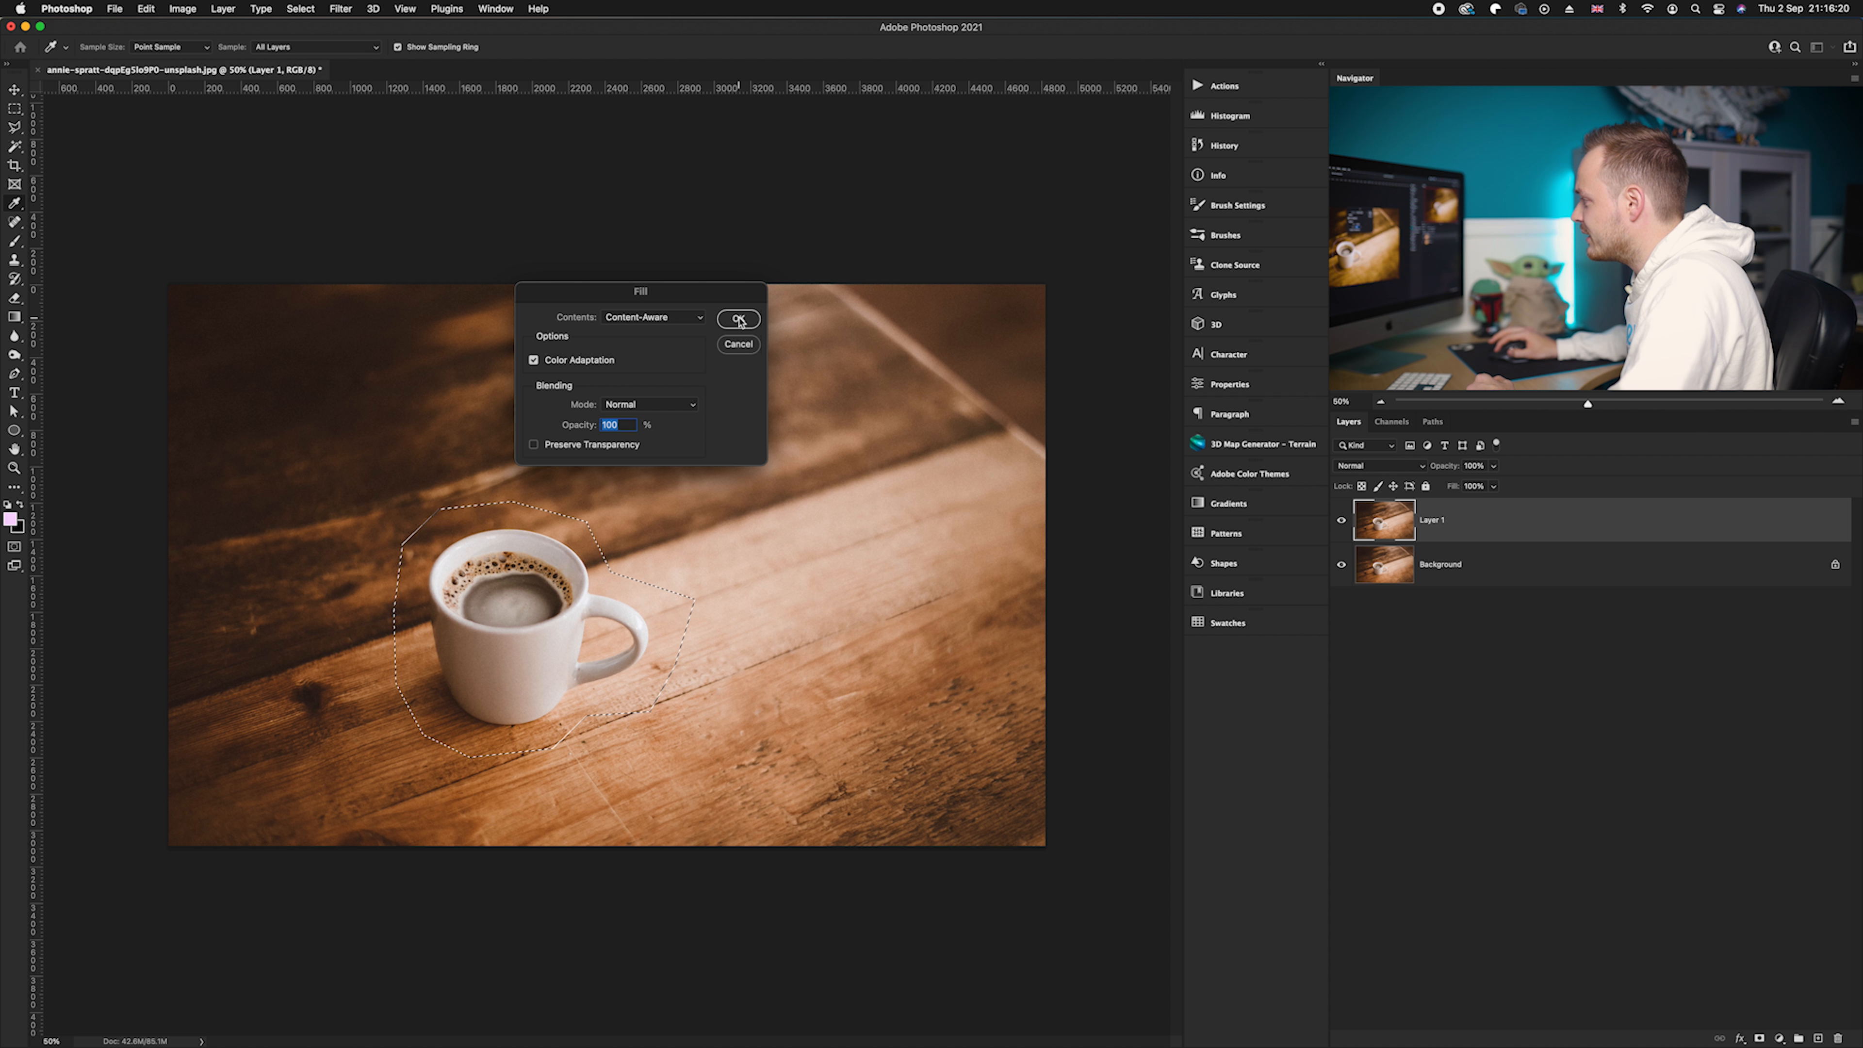
click(738, 318)
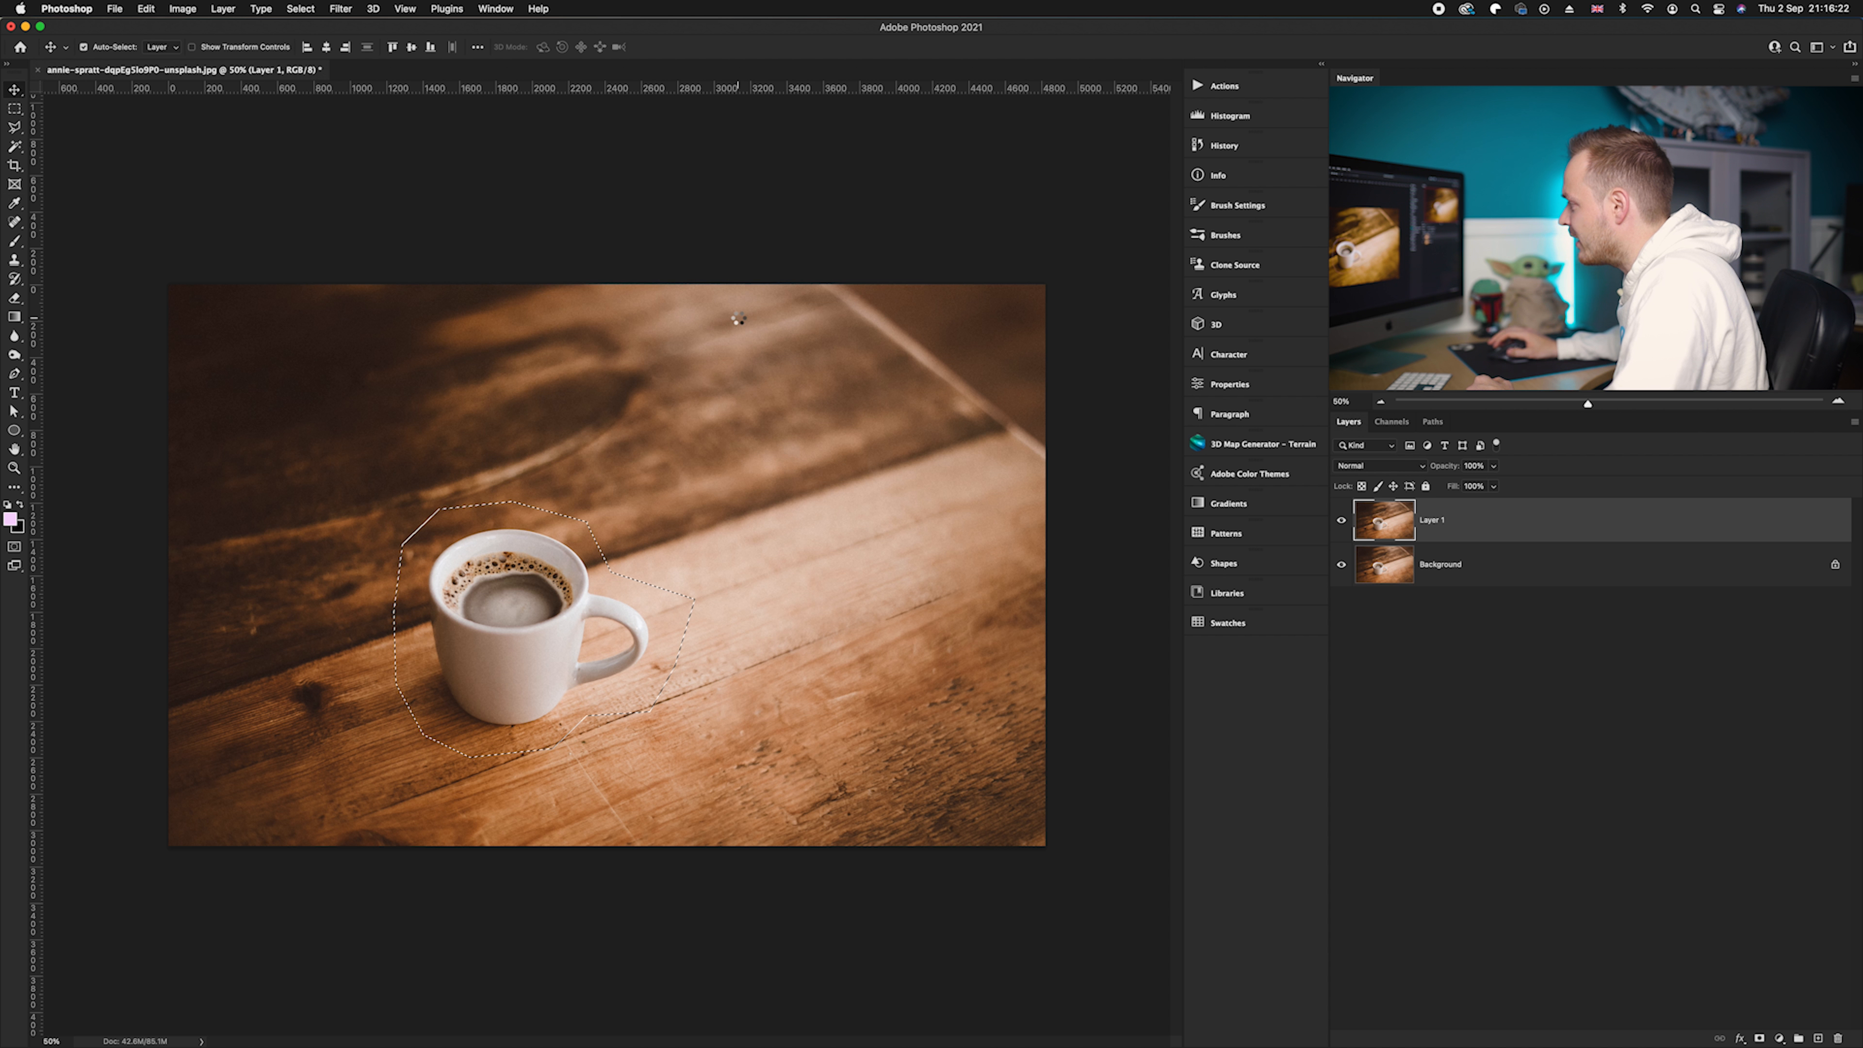